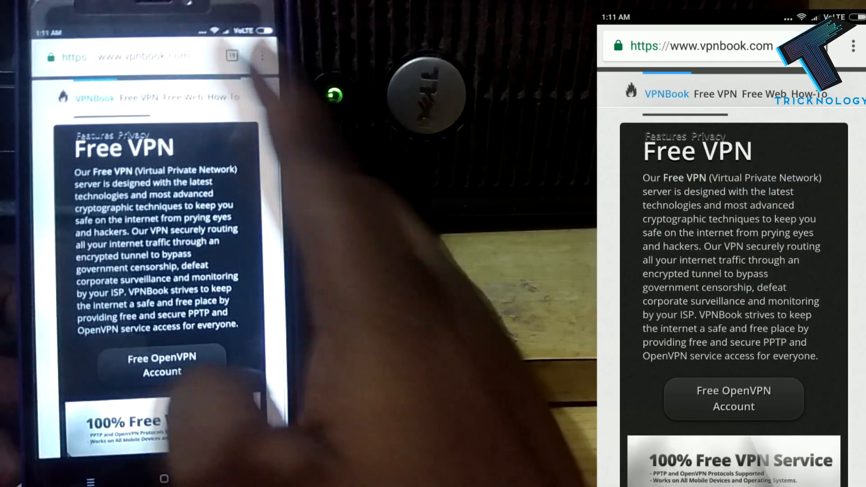
- Reload vpnbook.com and scroll to the Free OpenVPN and PPTP VPN section
{"action": "left_click", "coordinate": [690, 46]}
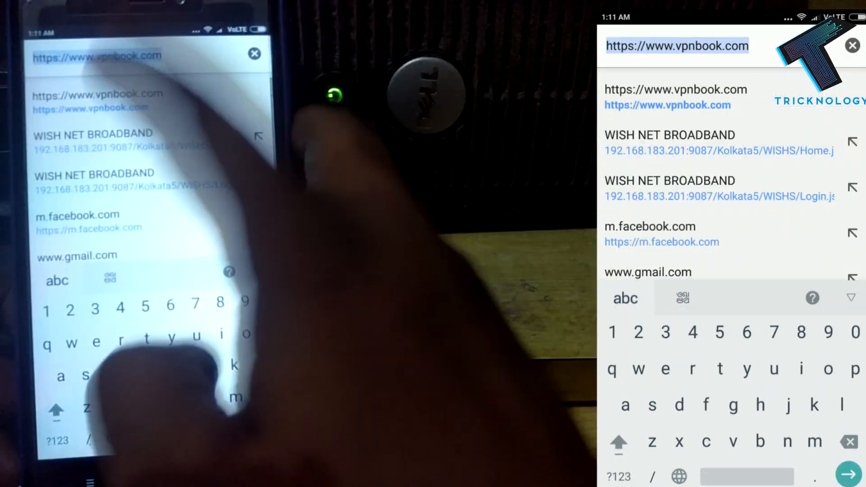
{"action": "left_click", "coordinate": [667, 96]}
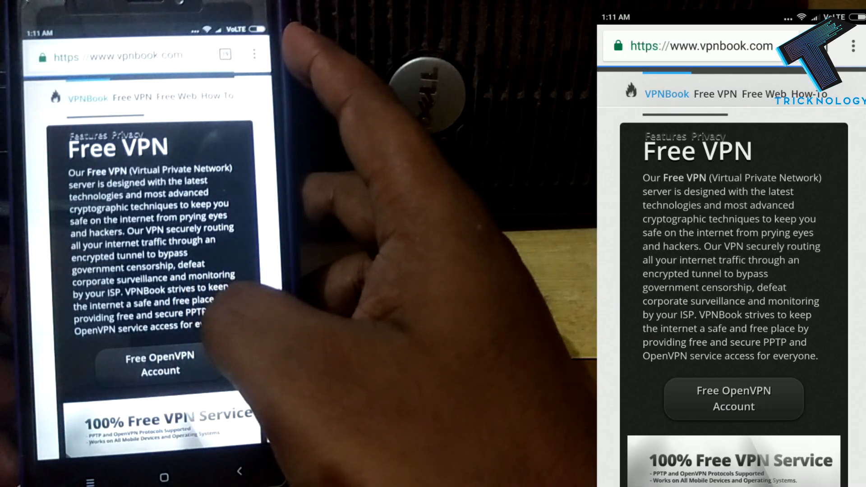
{"action": "scroll", "scroll_direction": "down", "scroll_amount": 3}
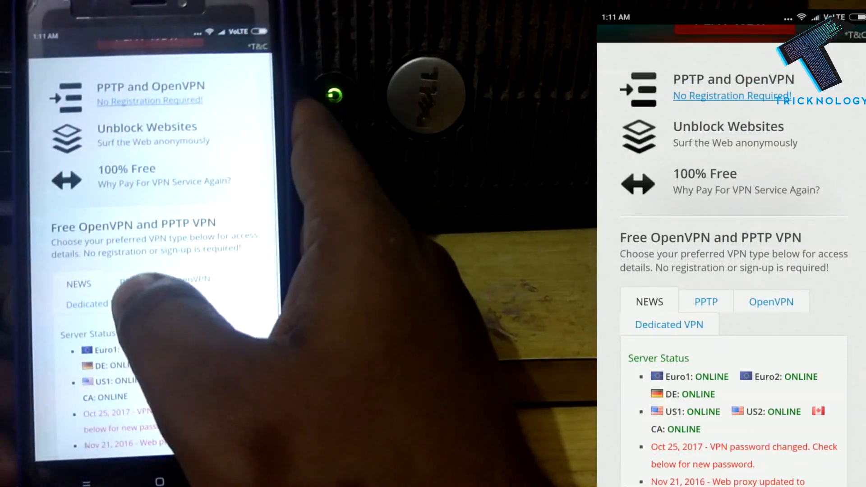
- Show the free PPTP server details and scroll through the server list
{"action": "left_click", "coordinate": [705, 301]}
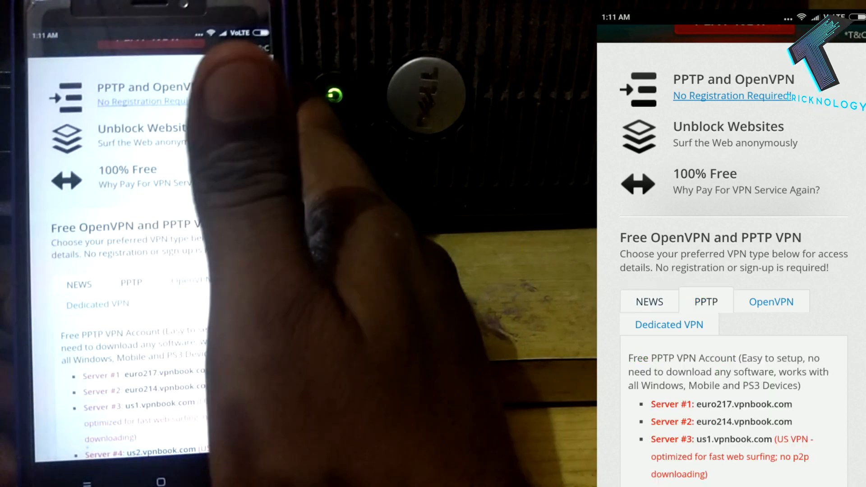
{"action": "scroll", "scroll_direction": "down", "scroll_amount": 3}
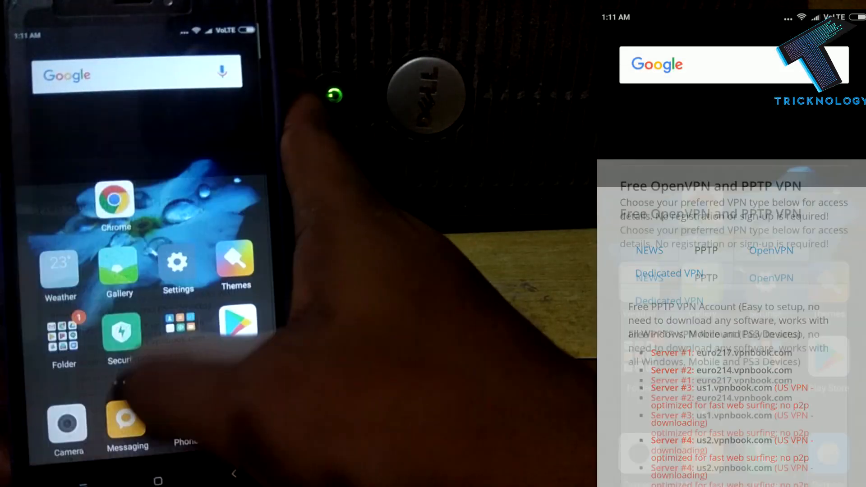
- Reach the VPN page via Settings, More under wireless & networks, then VPN
{"action": "left_click", "coordinate": [178, 261]}
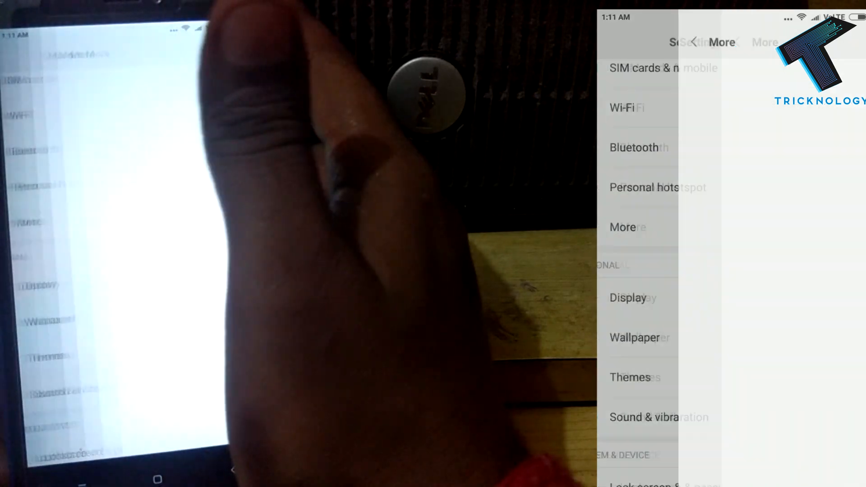
{"action": "left_click", "coordinate": [622, 227]}
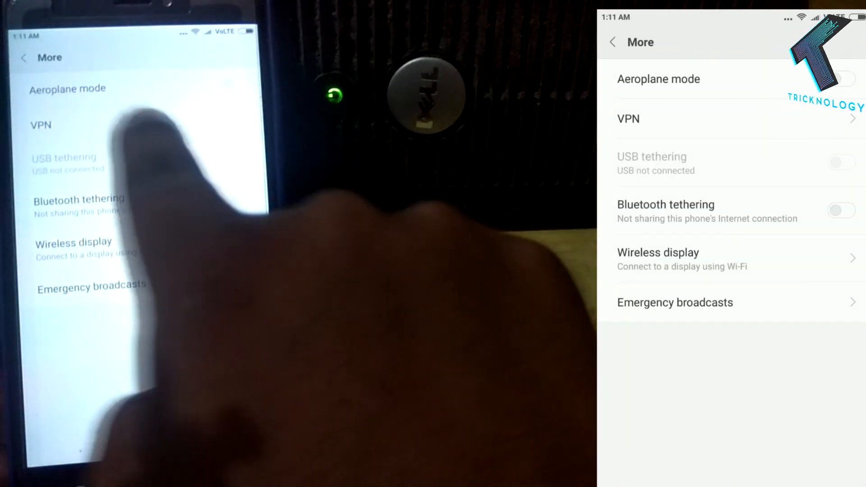
{"action": "left_click", "coordinate": [627, 119]}
{"action": "type", "text": "Tricknology"}
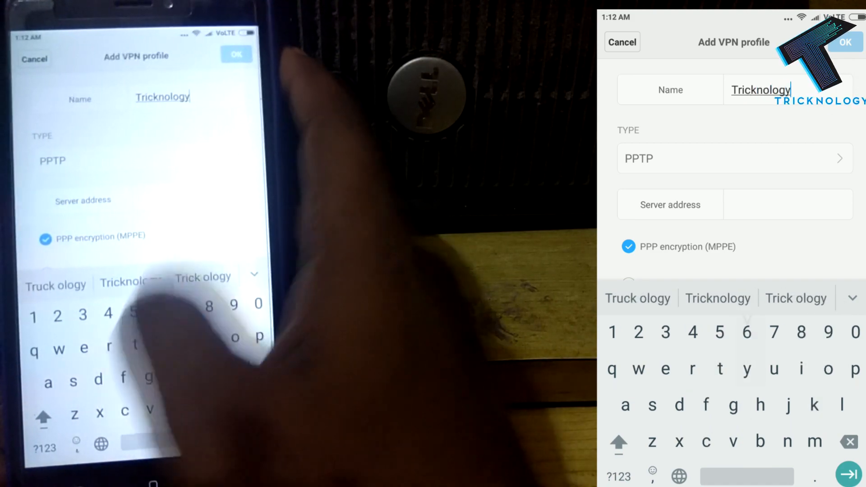
- Enter euro214.vpnbook.com as the server address of the PPTP profile
{"action": "left_click", "coordinate": [734, 158]}
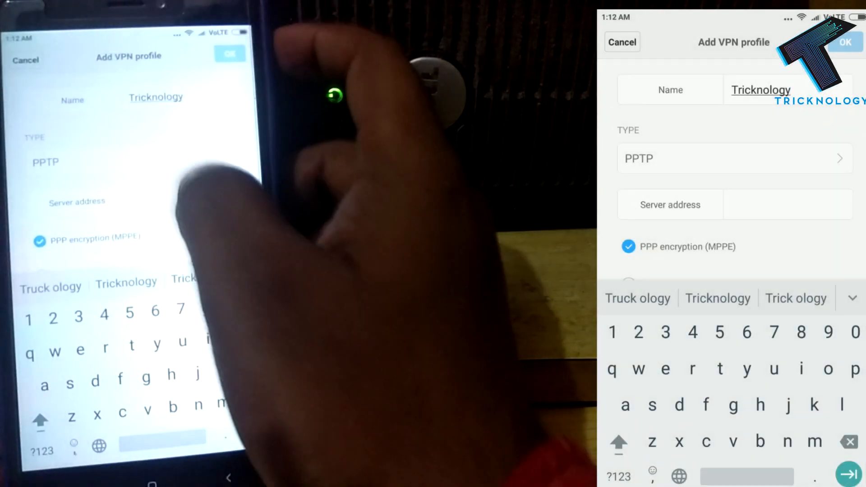
{"action": "scroll", "scroll_direction": "down", "scroll_amount": 3}
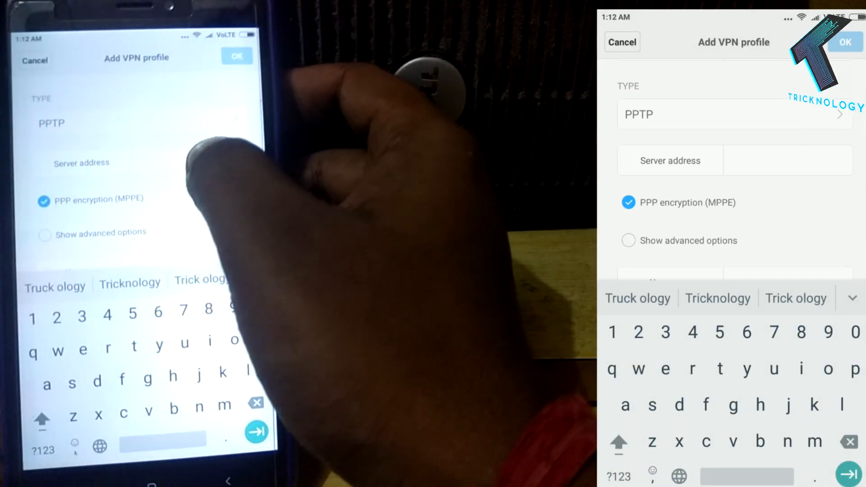
{"action": "type", "text": "euro214.vpnbook.com"}
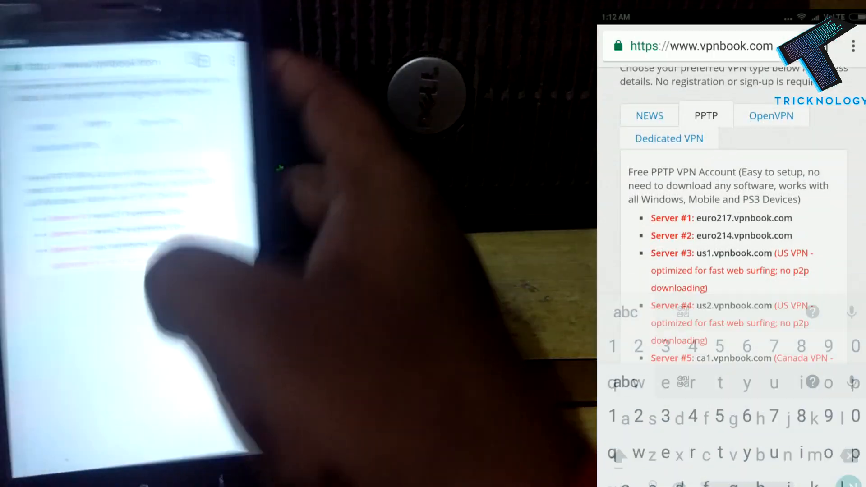
- Scroll the VPNBook PPTP tab to the server and login details
{"action": "scroll", "scroll_direction": "down", "scroll_amount": 3}
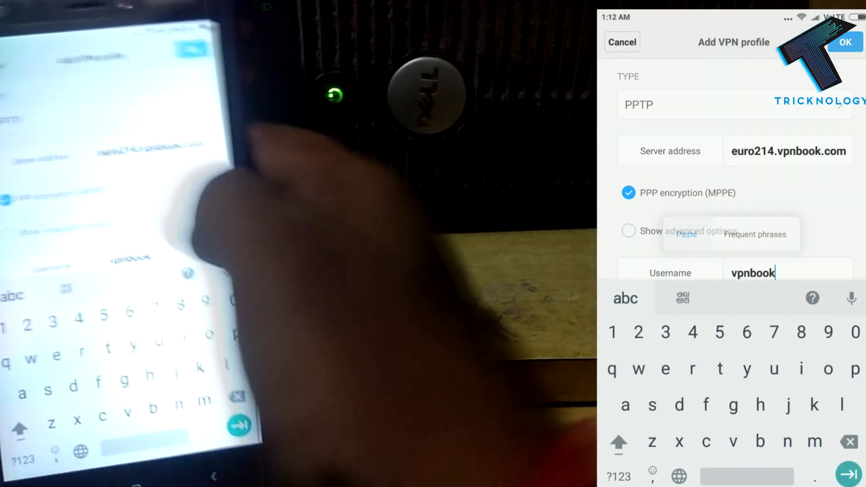
- Paste the copied VPNBook password into the Tricknology profile
{"action": "left_click", "coordinate": [670, 295]}
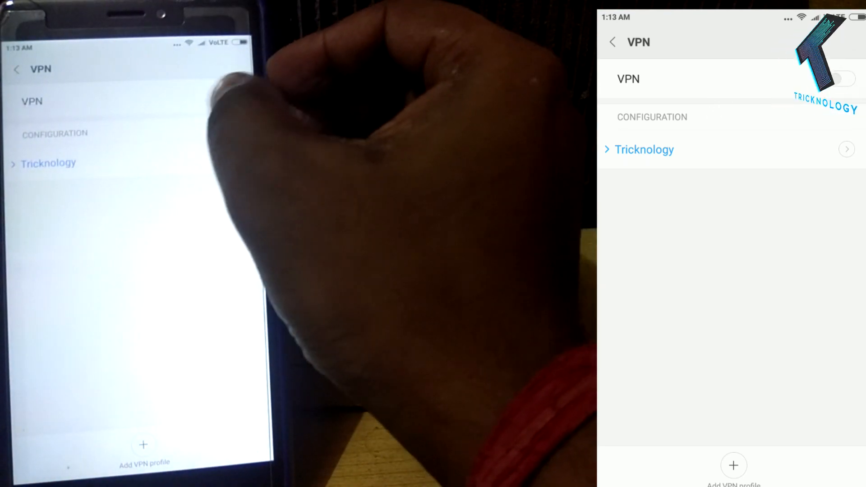
- Connect the phone through the Tricknology VPN profile
{"action": "left_click", "coordinate": [644, 149]}
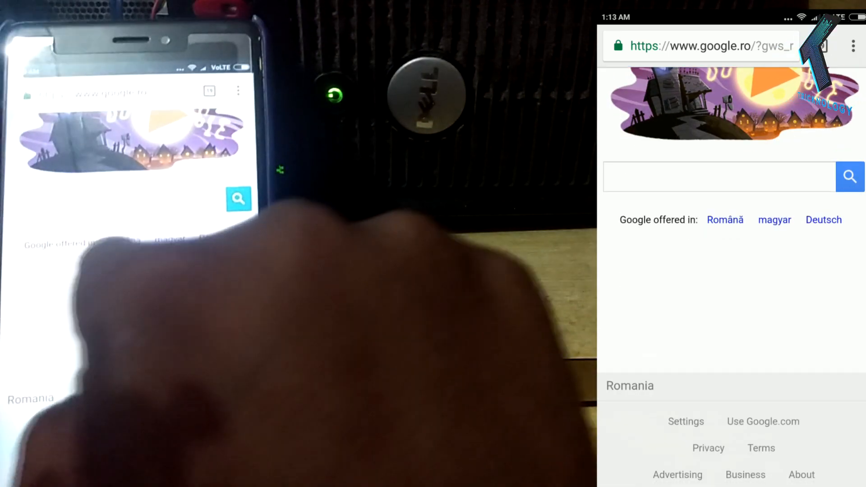
- Search Google for 'my ip' from the suggestions and view the public IP result
{"action": "left_click", "coordinate": [718, 176]}
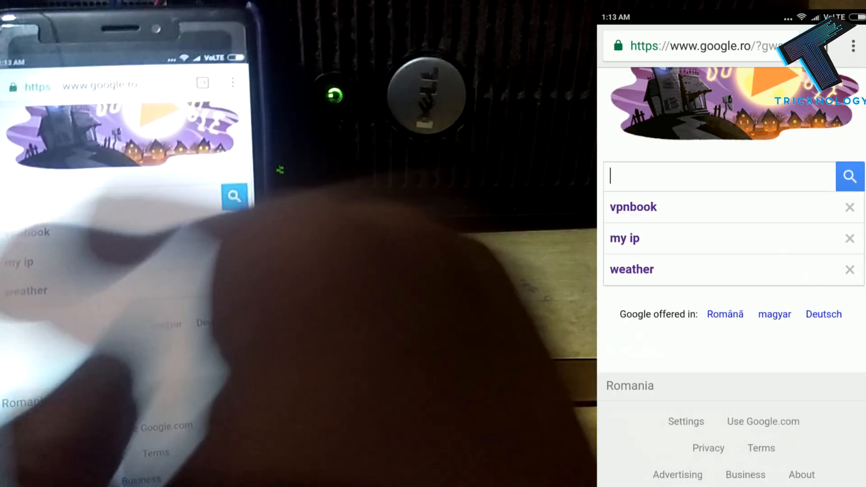
{"action": "type", "text": "m"}
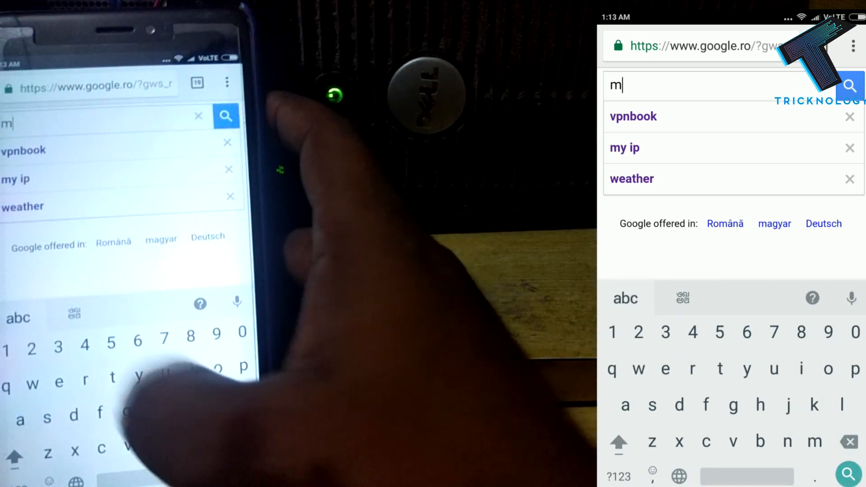
{"action": "left_click", "coordinate": [625, 147]}
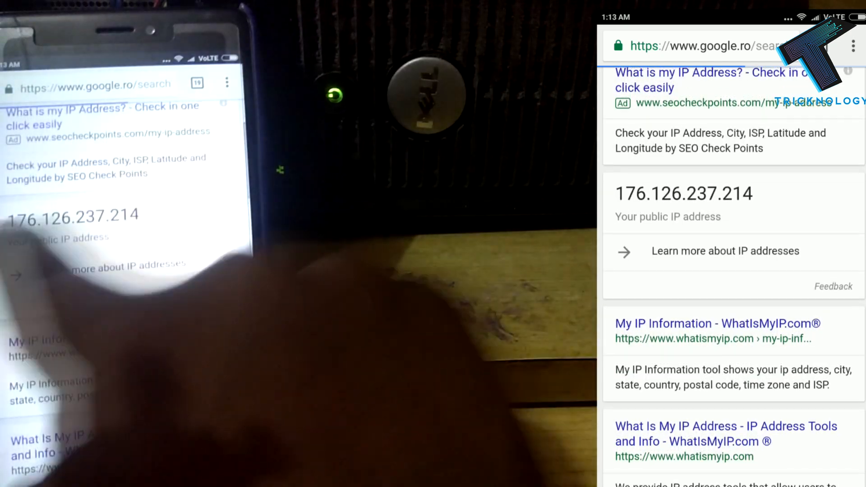
{"action": "scroll", "scroll_direction": "down", "scroll_amount": 3}
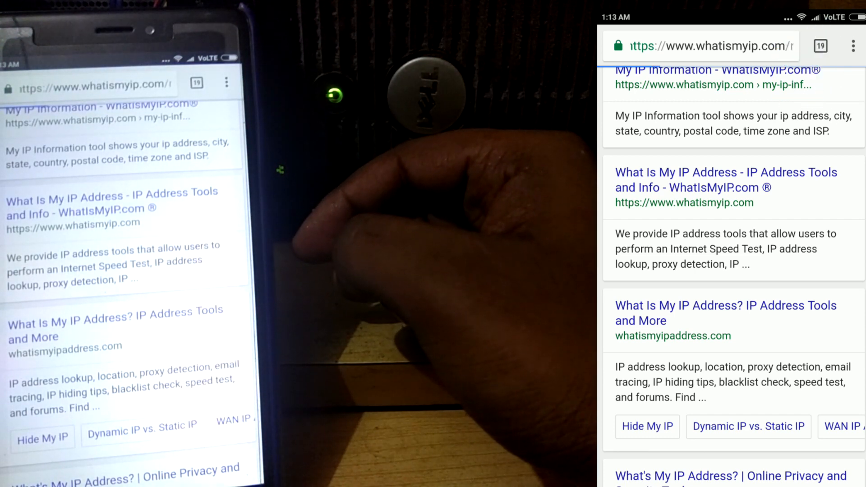
- Open the WhatIsMyIP.com result and scroll through its lookup-limit page
{"action": "left_click", "coordinate": [712, 77]}
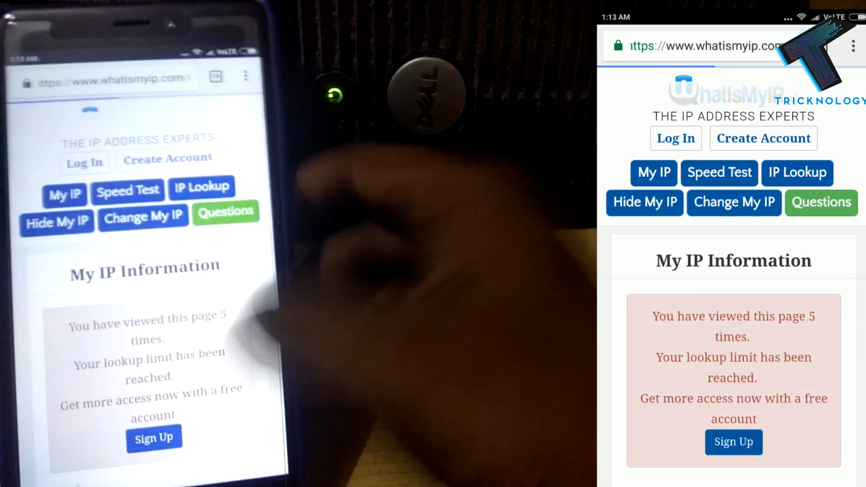
{"action": "scroll", "scroll_direction": "down", "scroll_amount": 3}
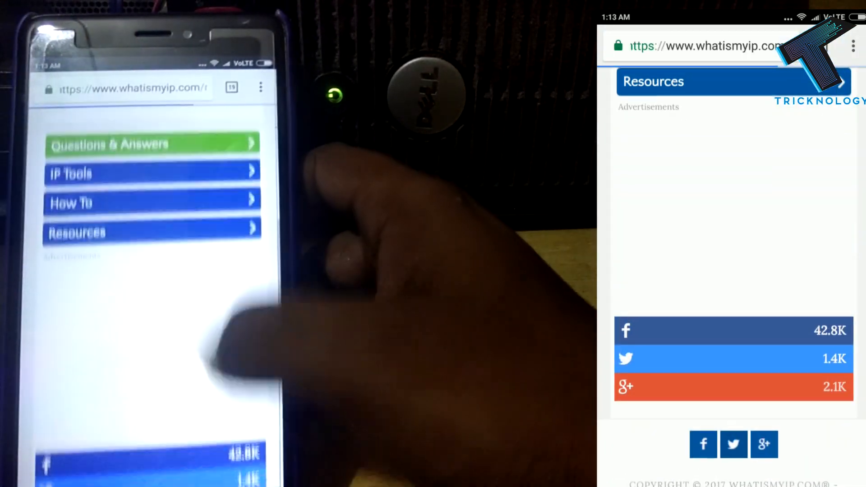
{"action": "scroll", "scroll_direction": "up", "scroll_amount": 3}
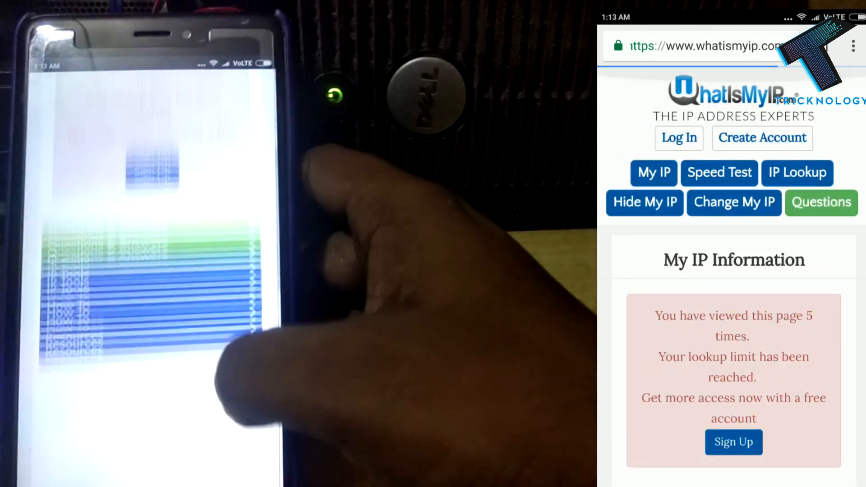
{"action": "scroll", "scroll_direction": "down", "scroll_amount": 3}
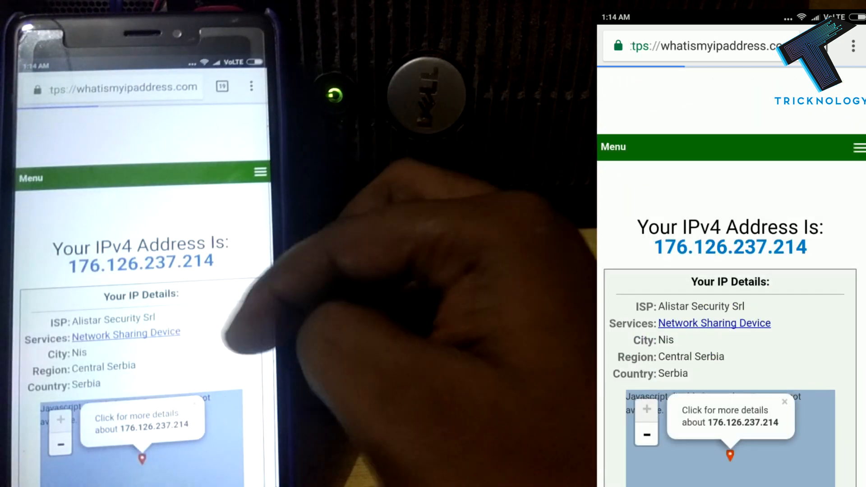
- Scroll whatismyipaddress.com through the IP details, location map and article
{"action": "scroll", "scroll_direction": "down", "scroll_amount": 3}
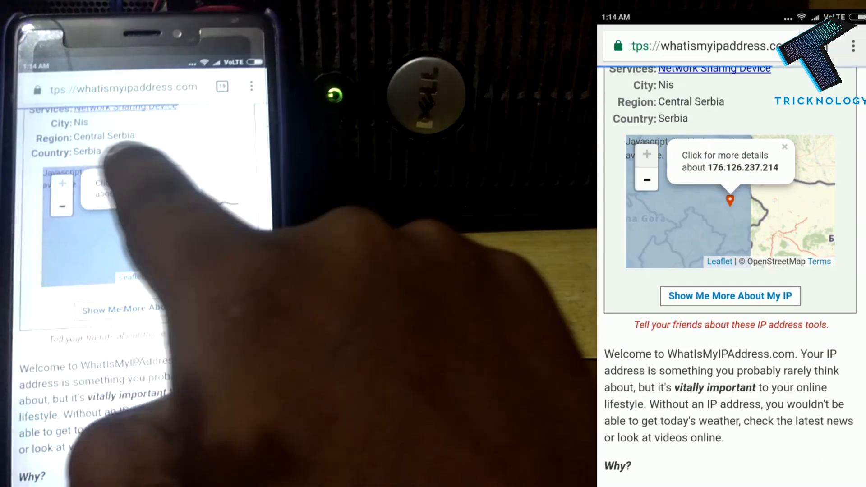
{"action": "scroll", "scroll_direction": "down", "scroll_amount": 3}
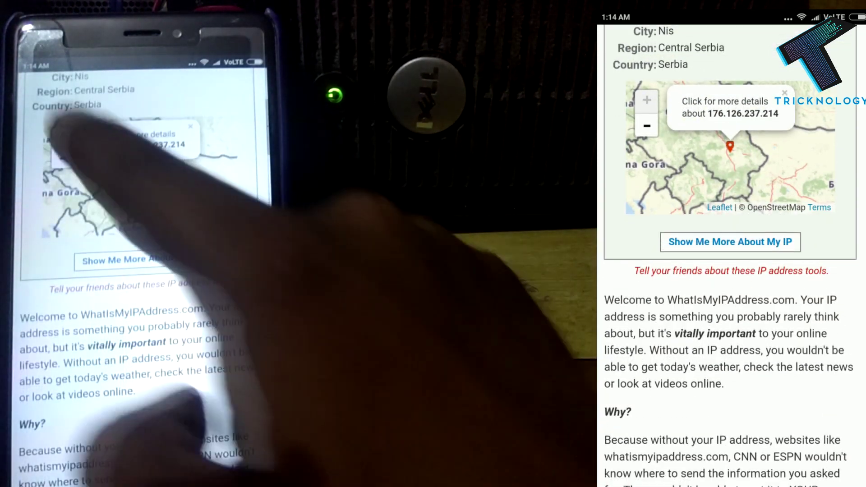
{"action": "scroll", "scroll_direction": "down", "scroll_amount": 3}
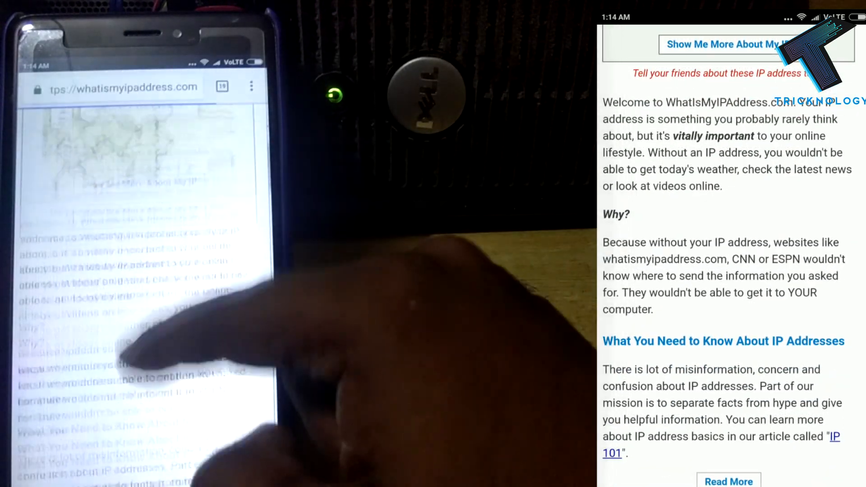